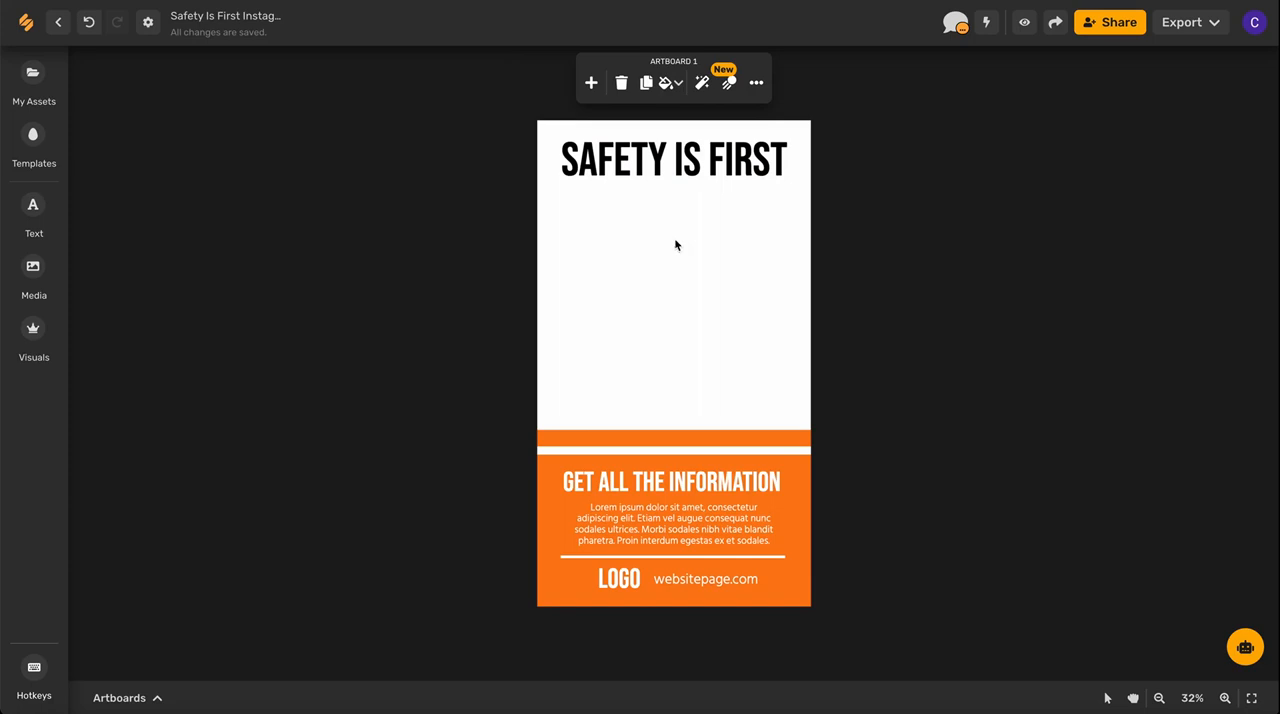
mouse_move(33, 266)
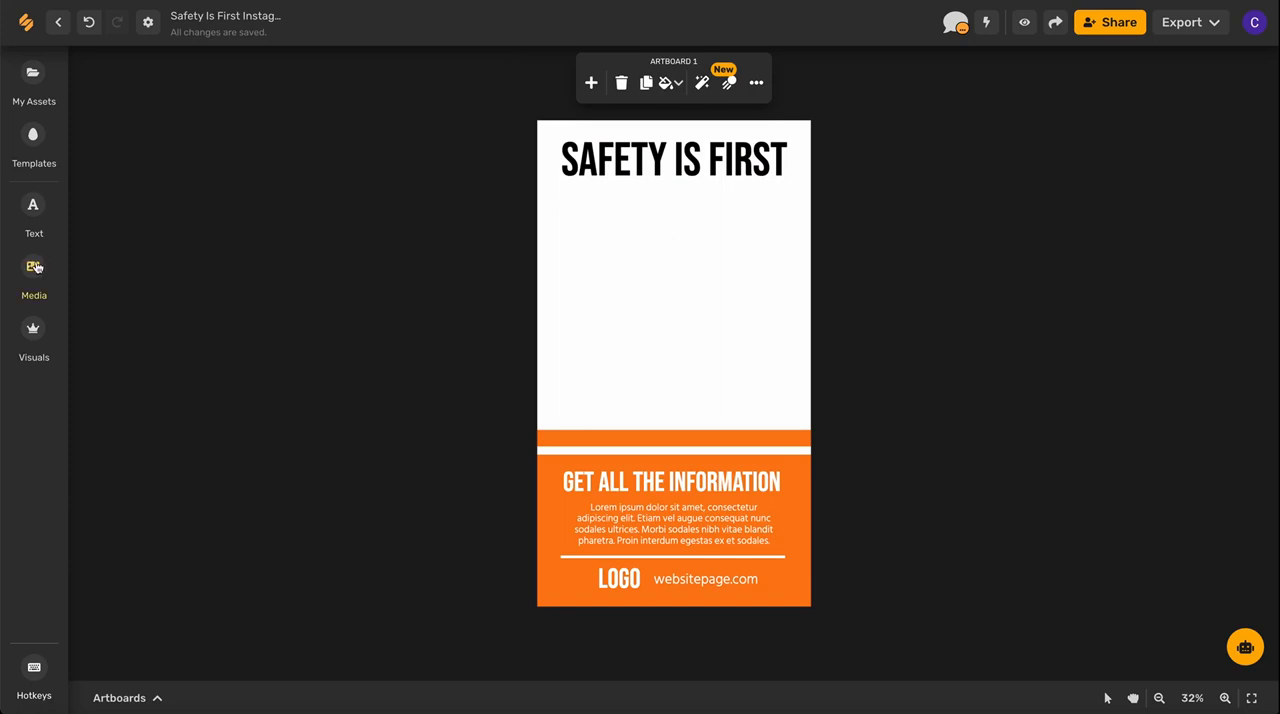
- Open the Media panel to show the stock photo library beside the Safety Is First template
click(33, 268)
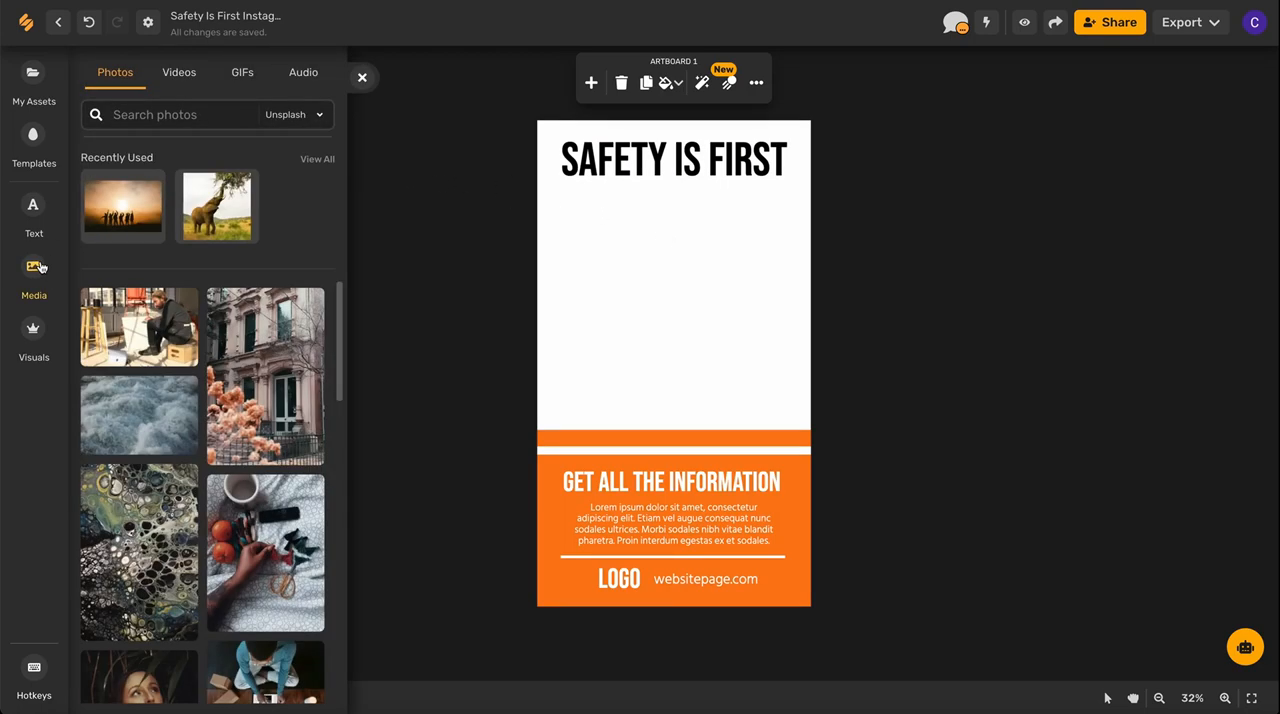
mouse_move(179, 72)
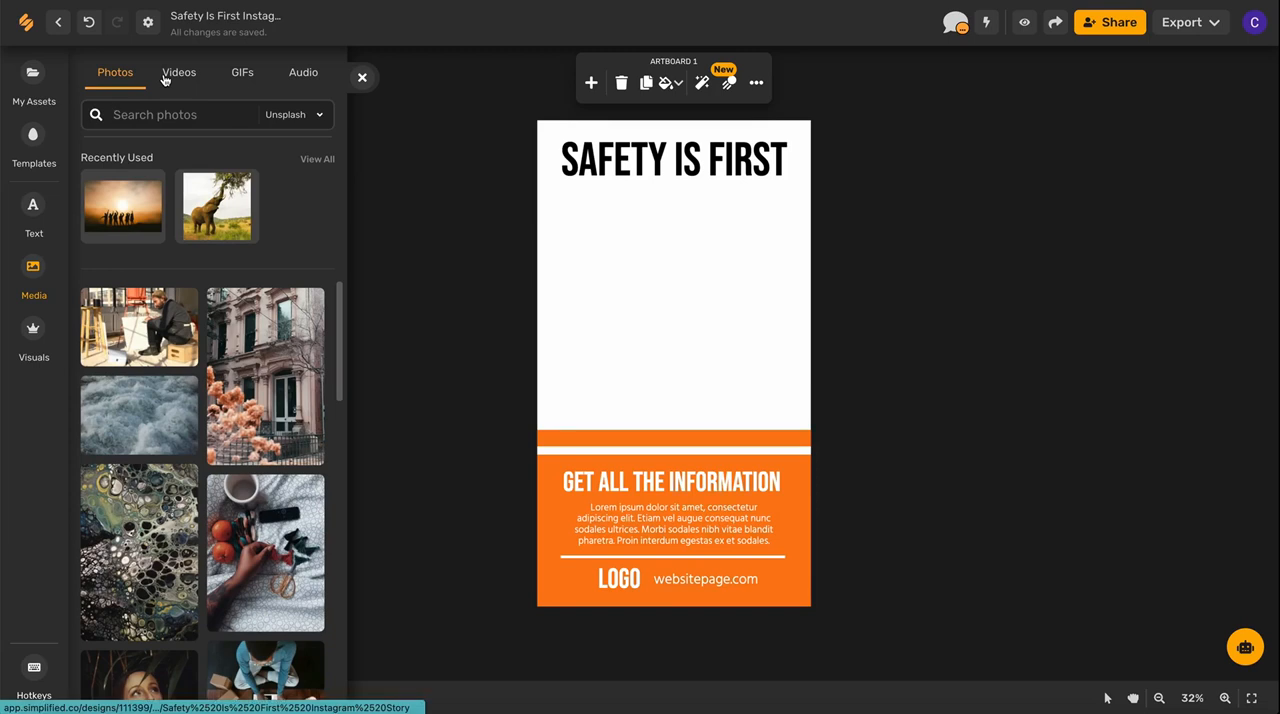
- Search stock videos for 'Construction', add the hard-hat workers clip, and close the library
click(178, 72)
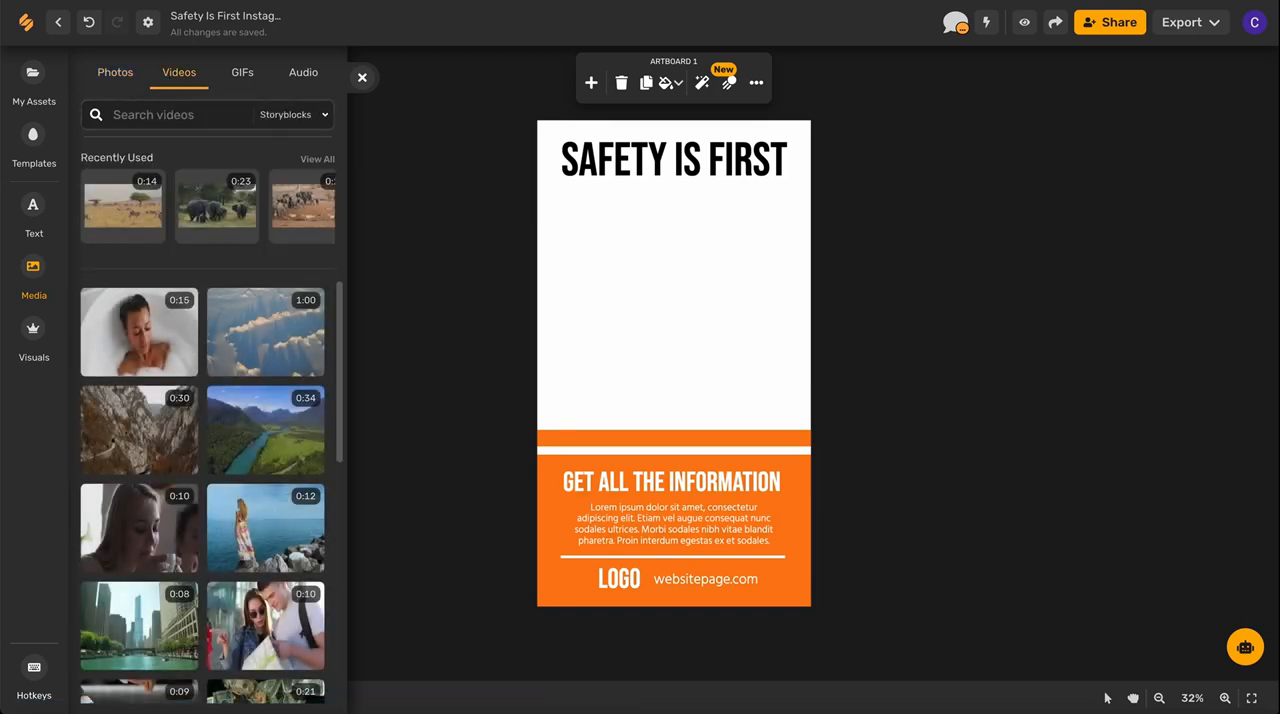
text(Construction)
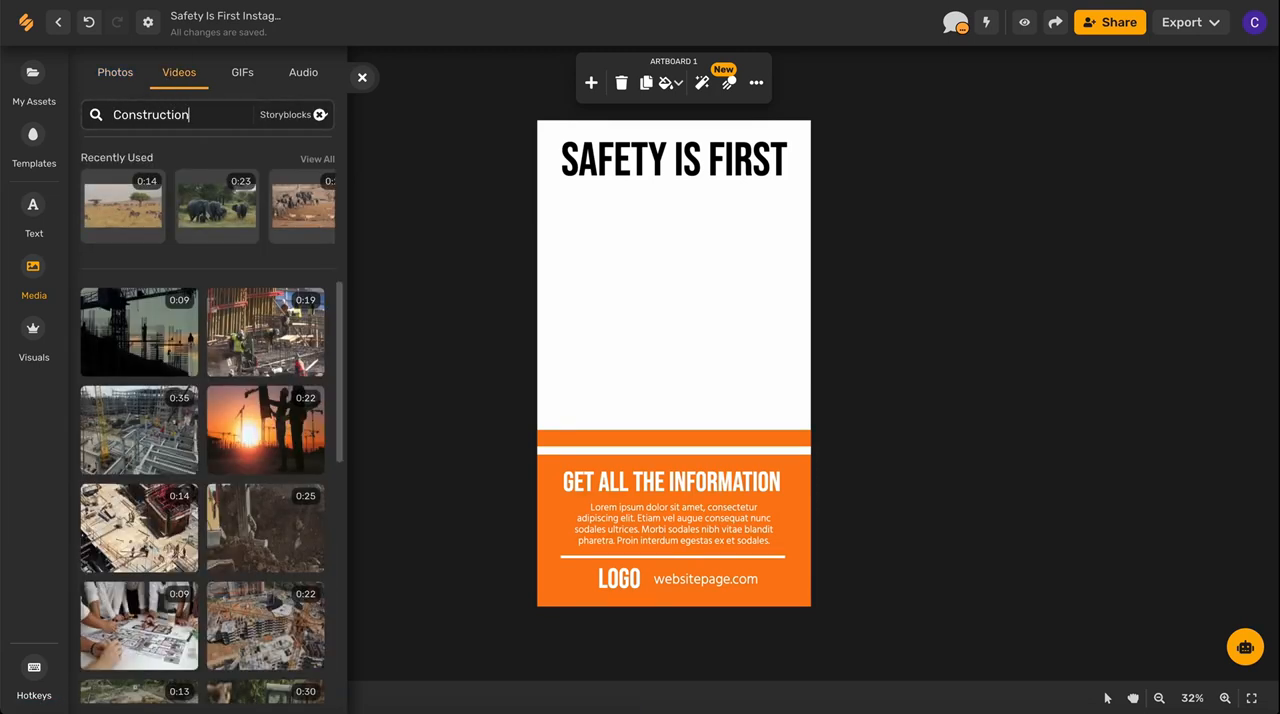
click(285, 114)
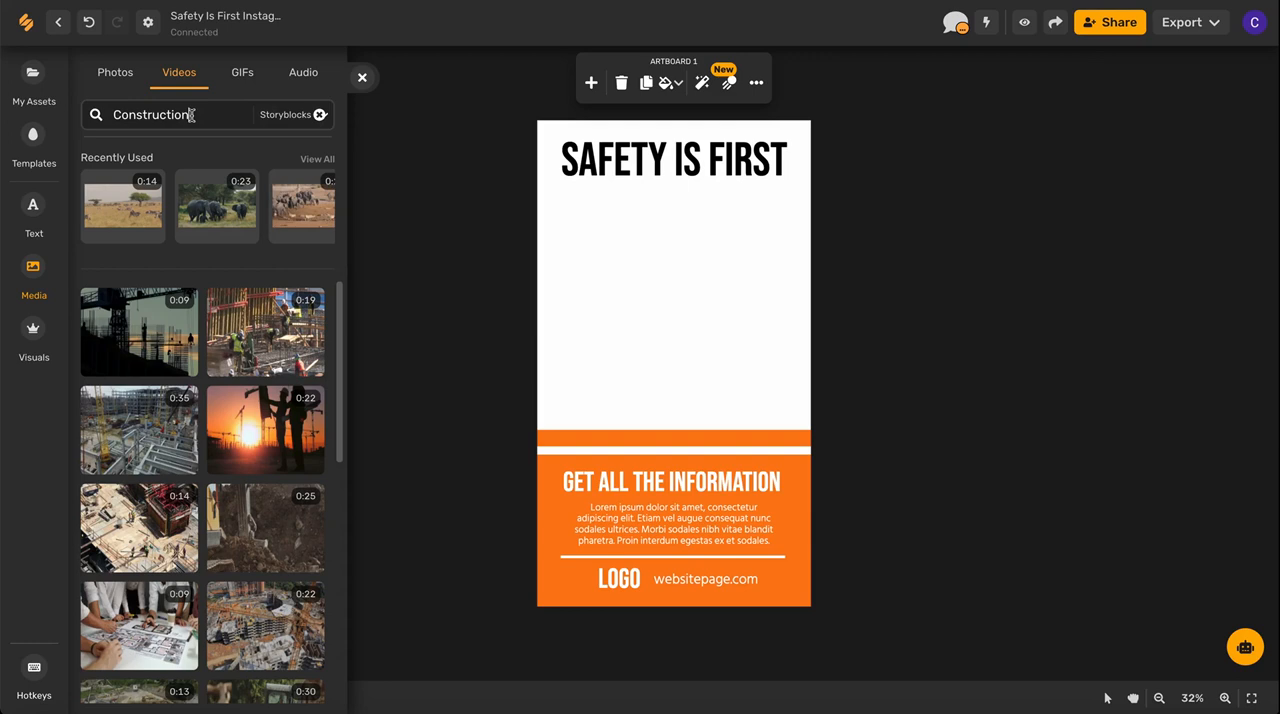
scroll(down, 3)
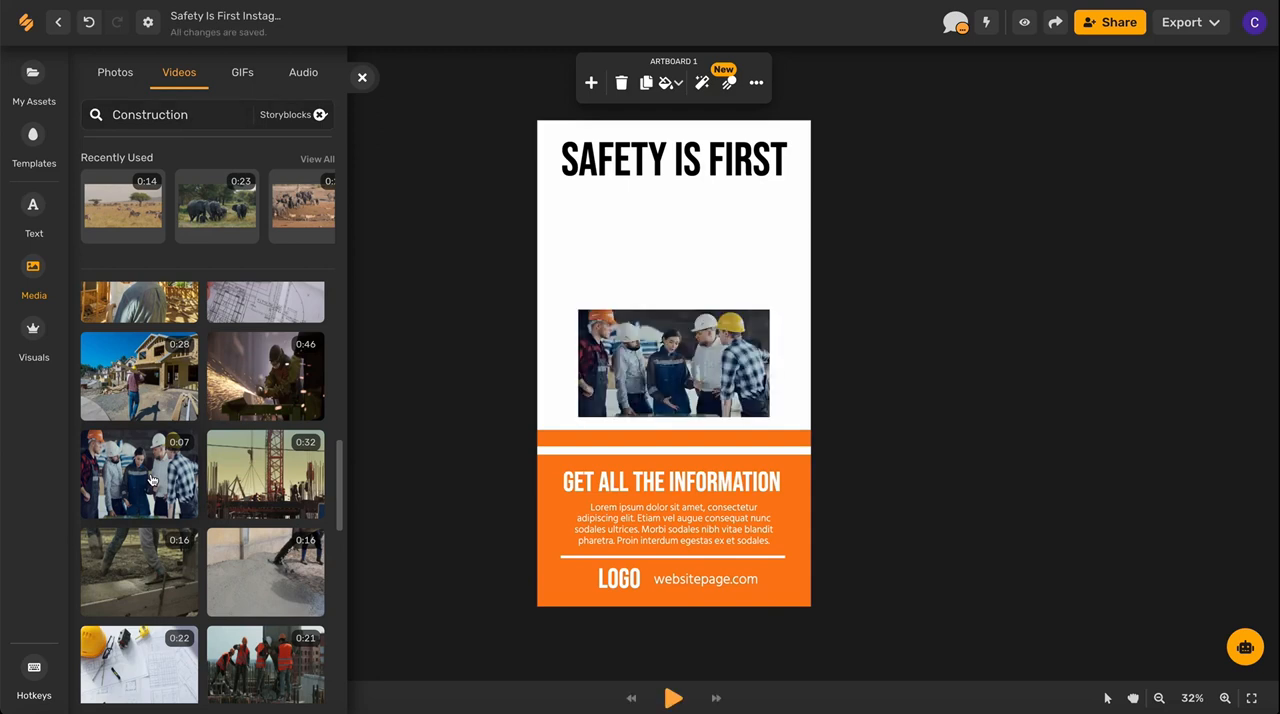
click(362, 77)
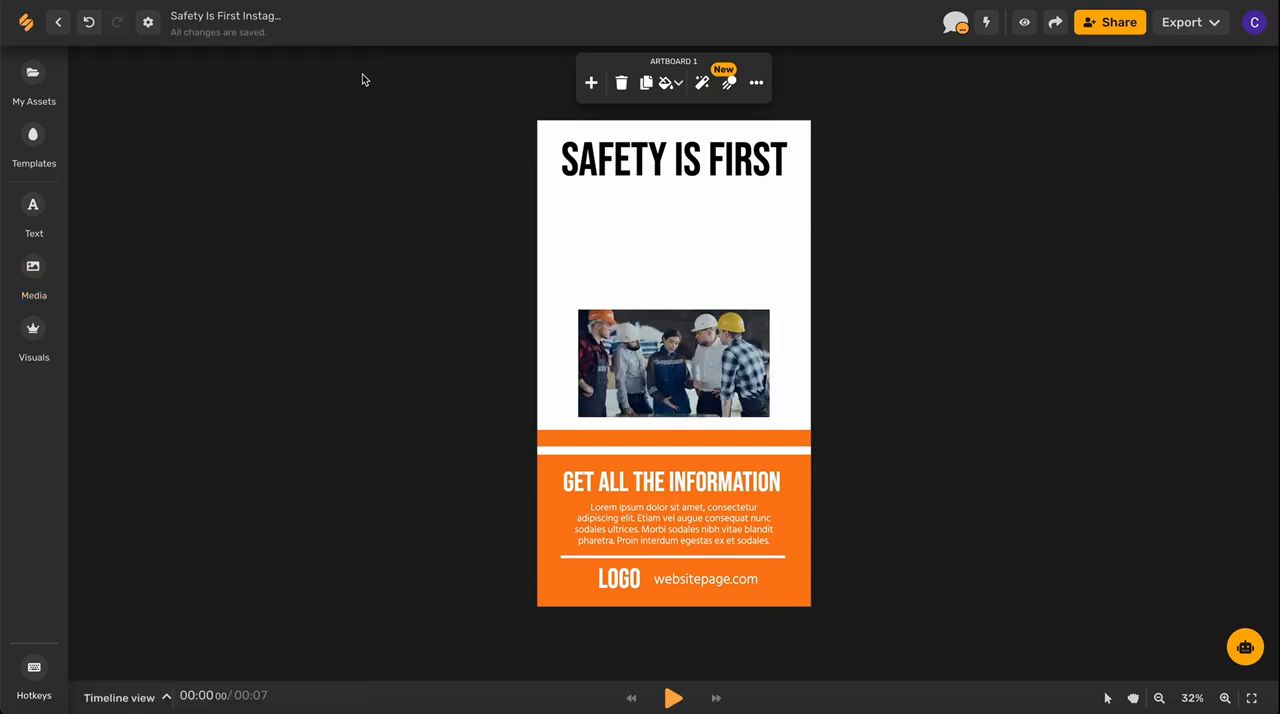
mouse_move(563, 213)
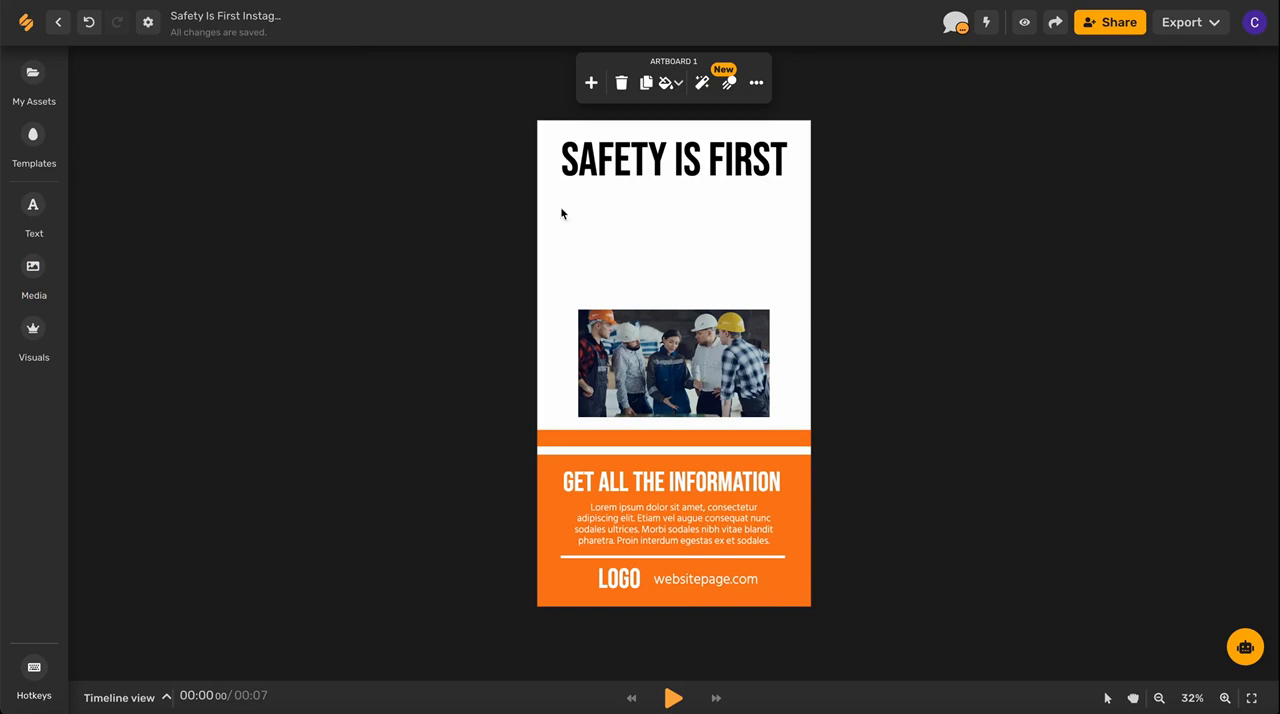
- Select the workers video and bring up its arrangement options to send it behind the title
click(673, 364)
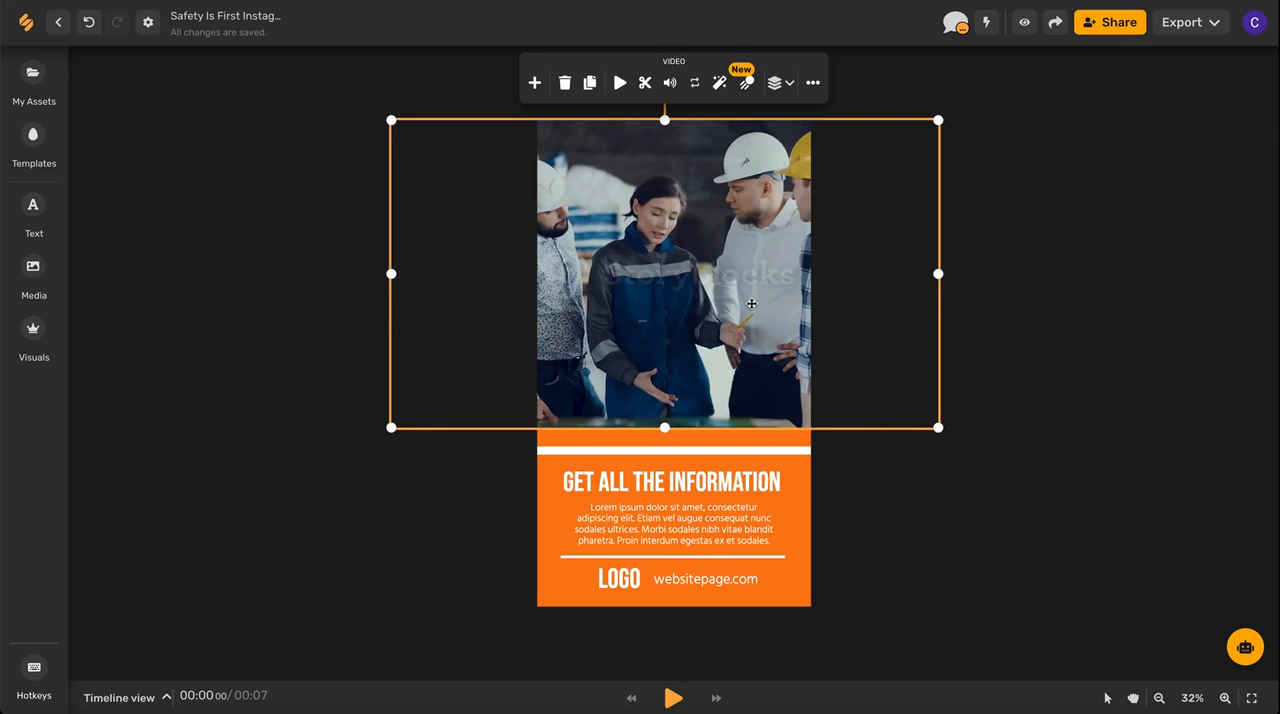
right_click(719, 298)
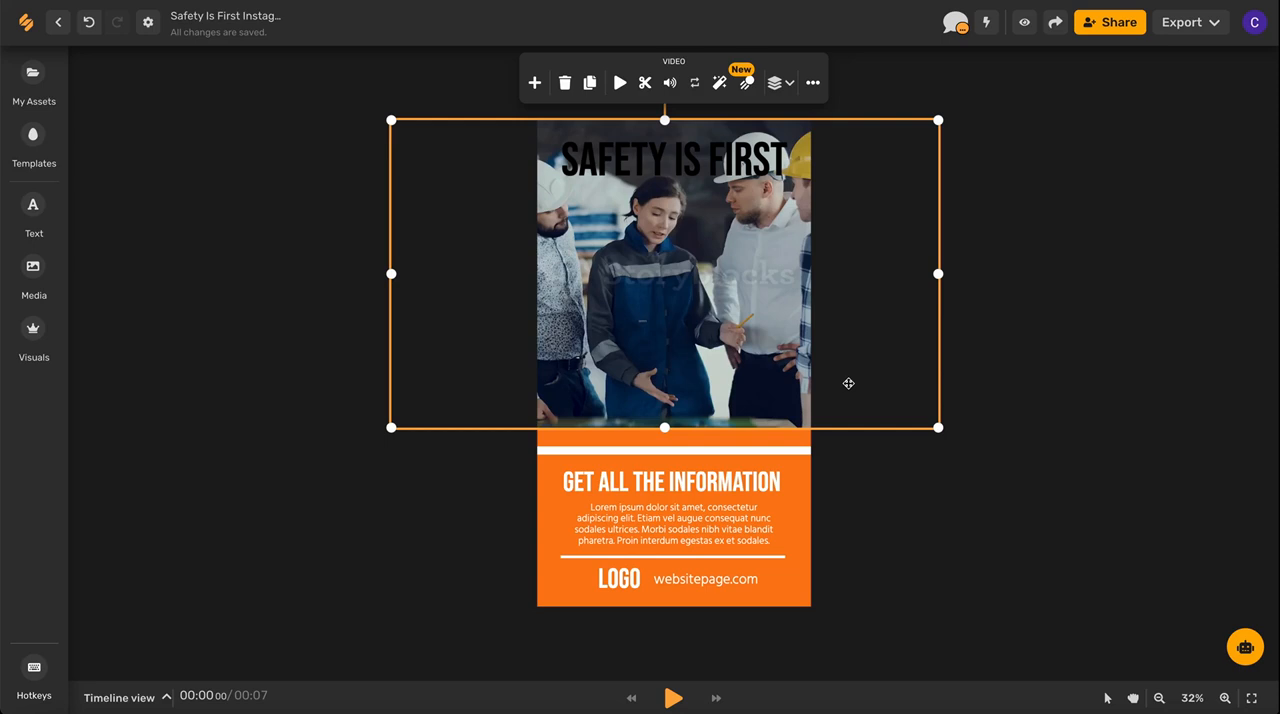
mouse_move(757, 349)
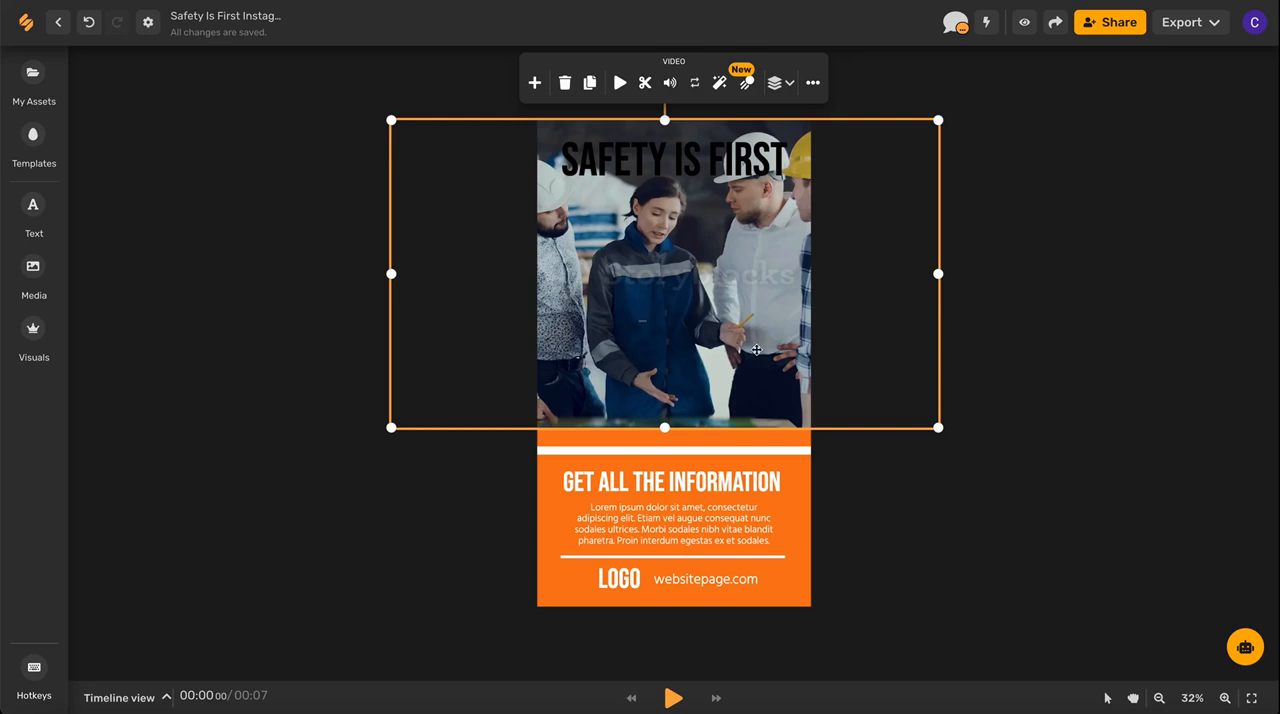
mouse_move(615, 81)
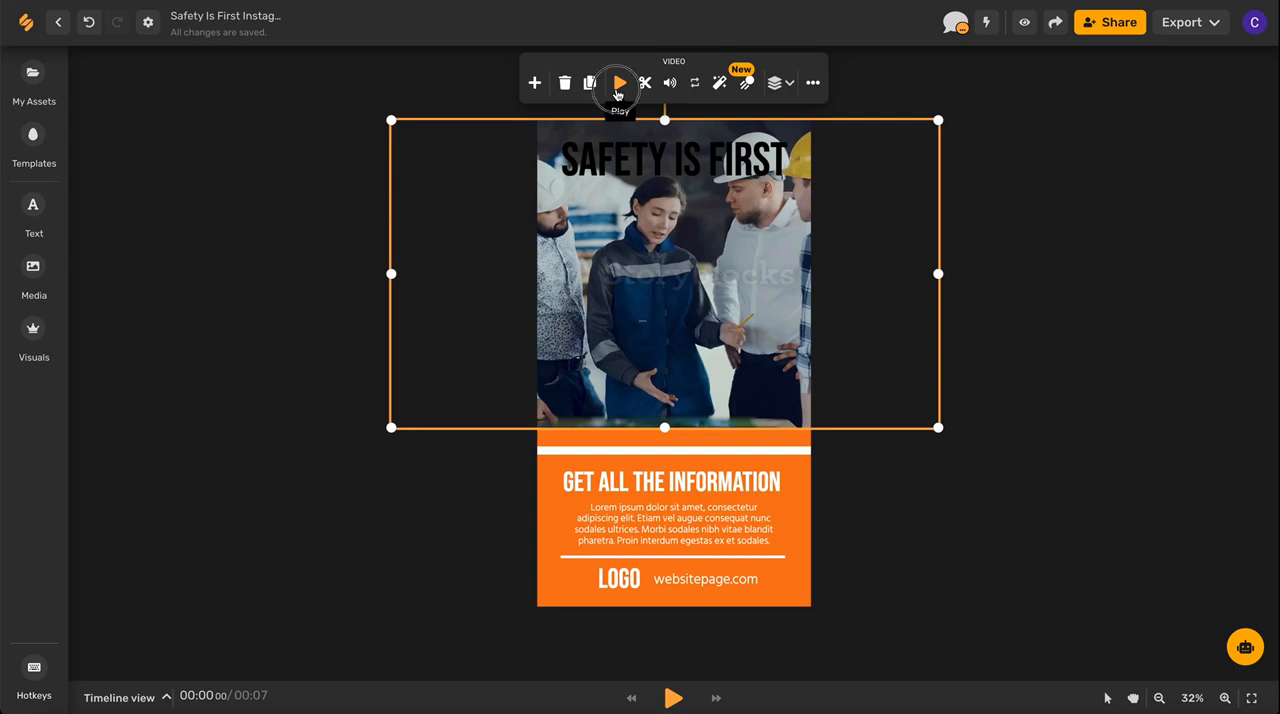
- Play the construction video preview behind the SAFETY IS FIRST title, then pause it
click(618, 82)
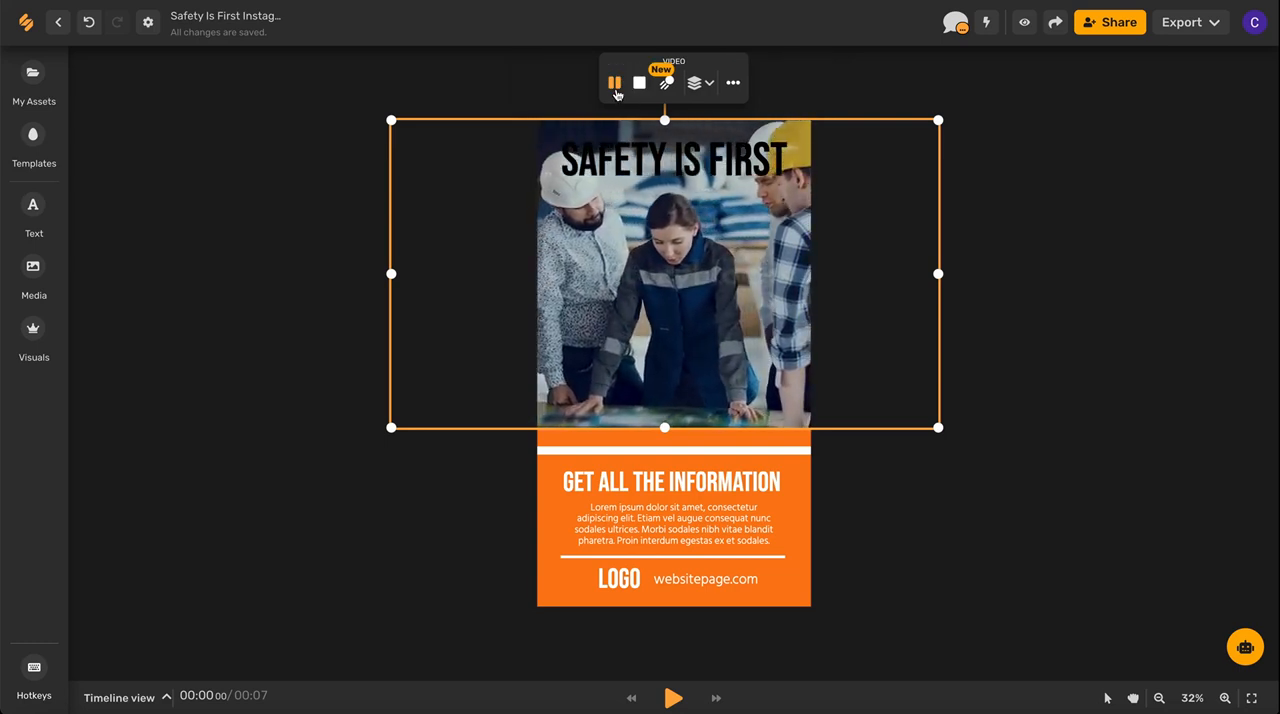
click(613, 85)
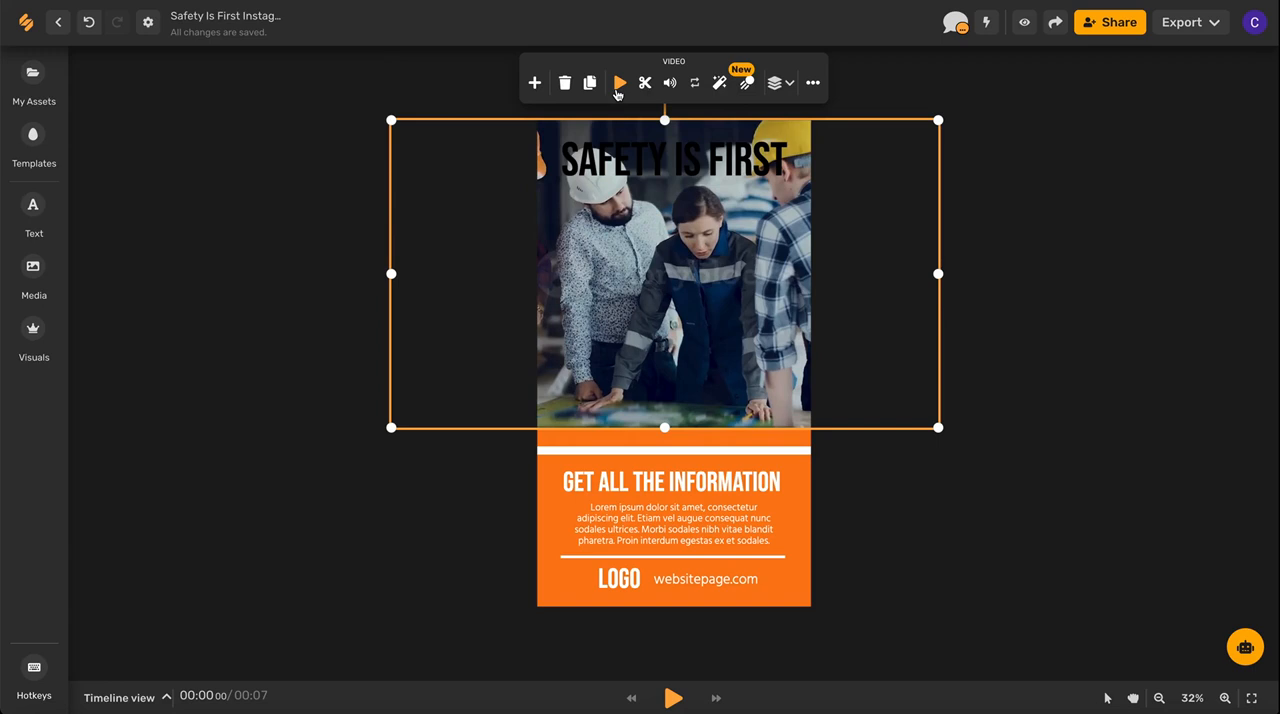